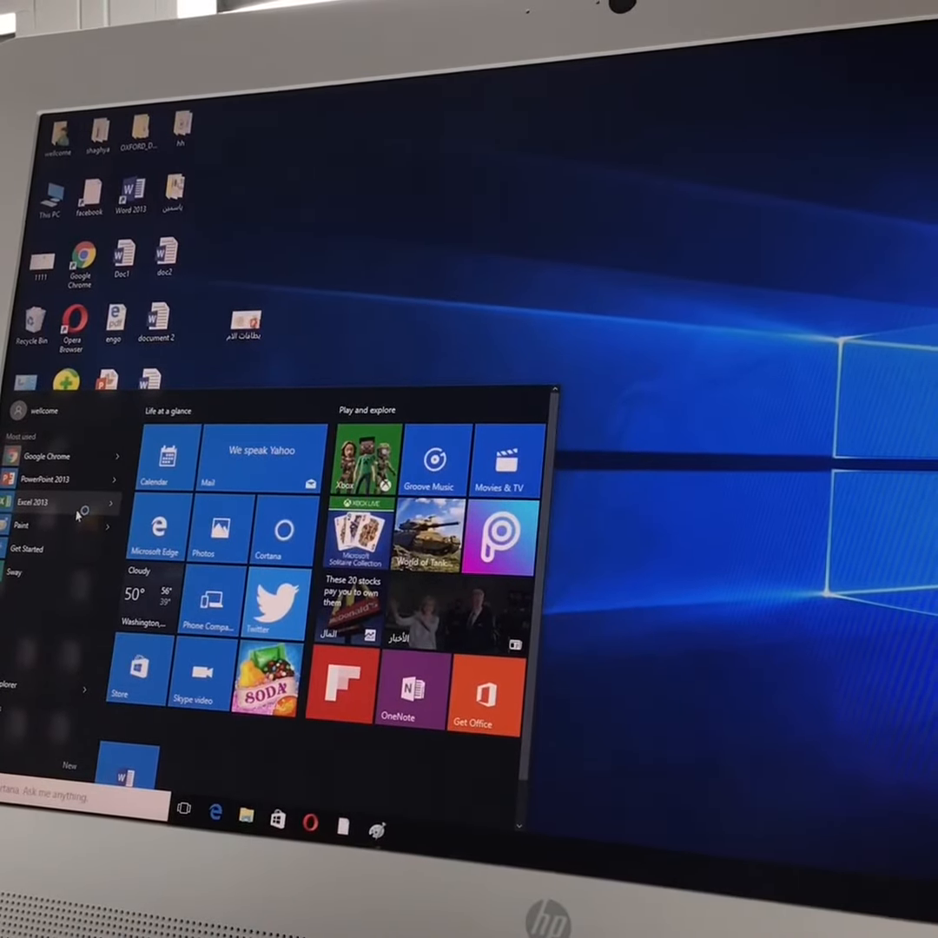
Launch Excel 2013 from the Most used list in the Start menu
{"action": "left_click", "coordinate": [35, 502]}
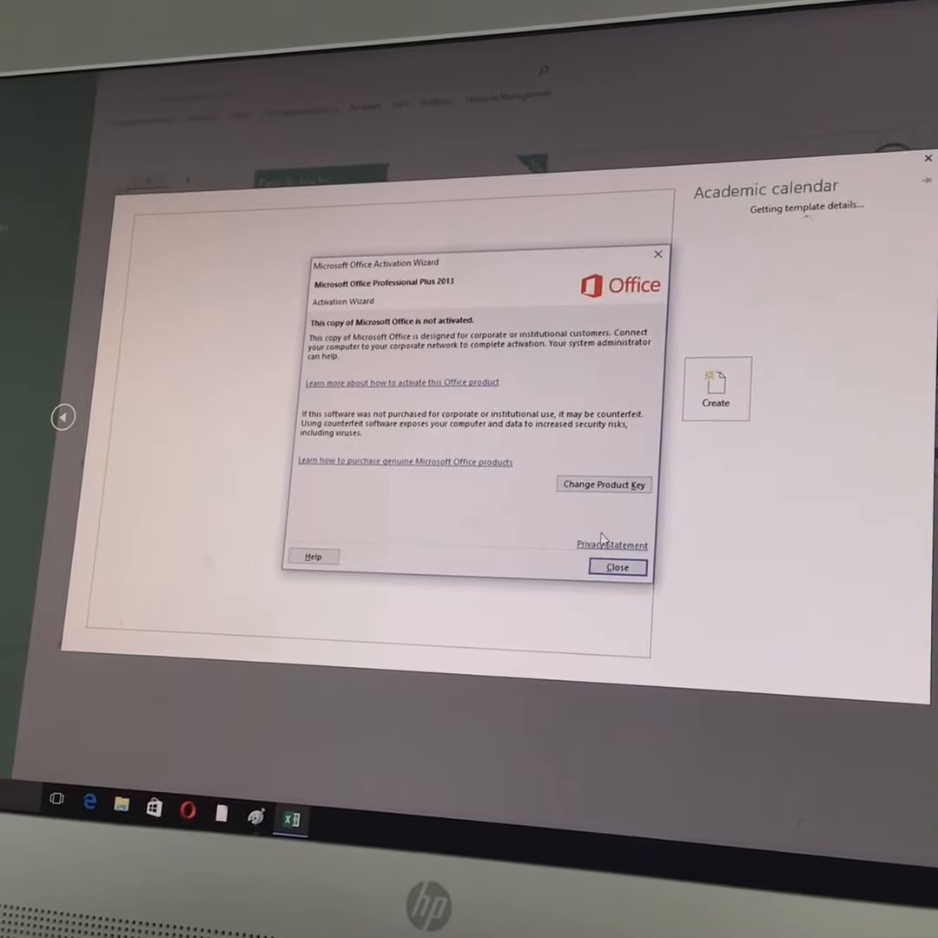
Close the Office Activation Wizard notice
{"action": "left_click", "coordinate": [616, 566]}
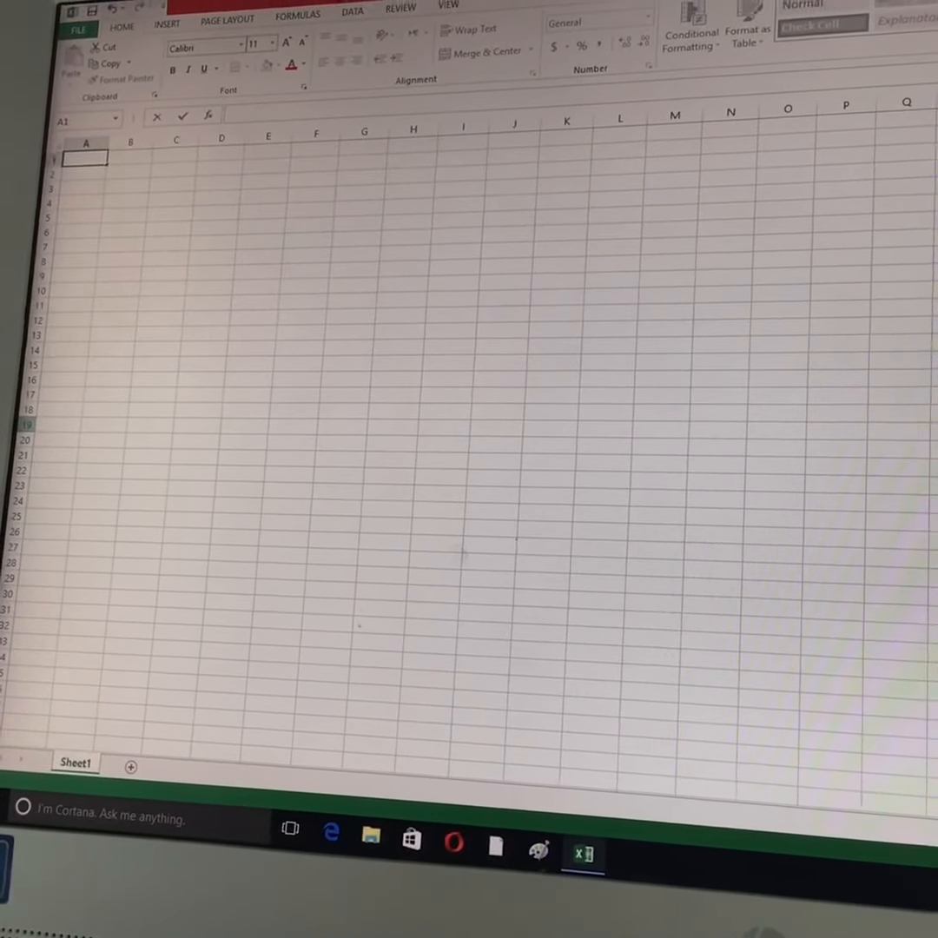
Enter car 6, doll 5, teddy bear 2, tea set 3 in A1:B4, and 'total' in A5
{"action": "type", "text": "car"}
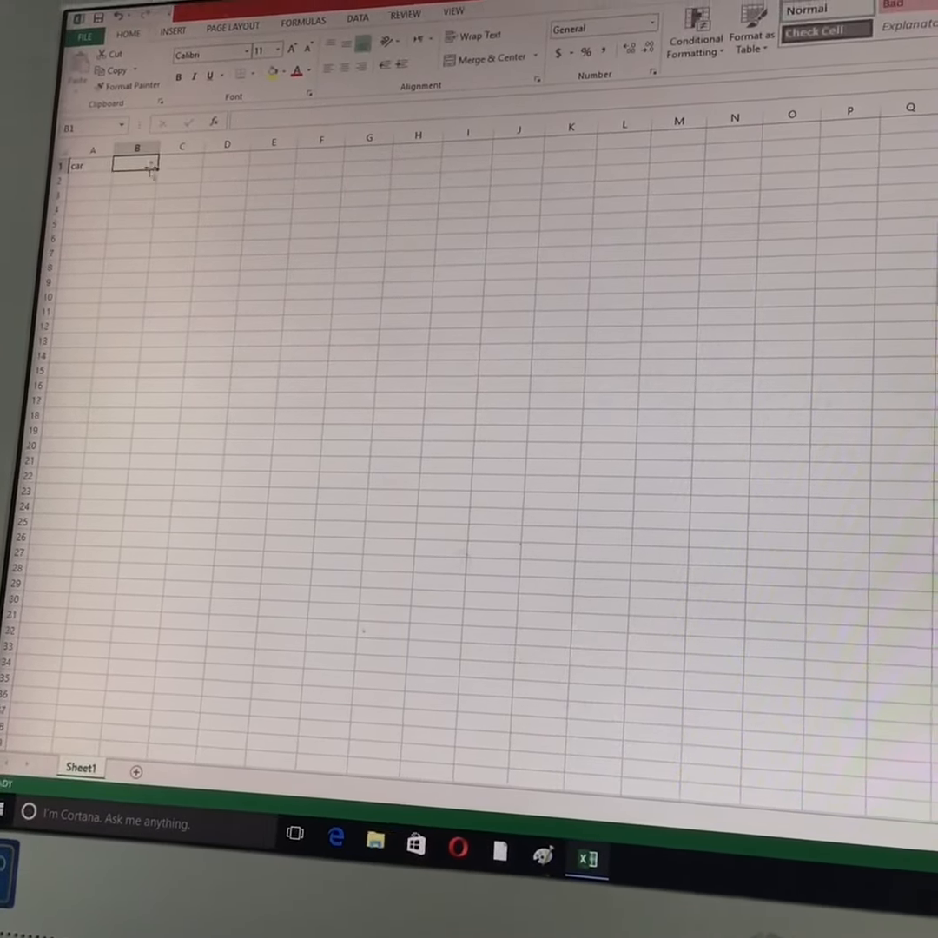
{"action": "type", "text": "6"}
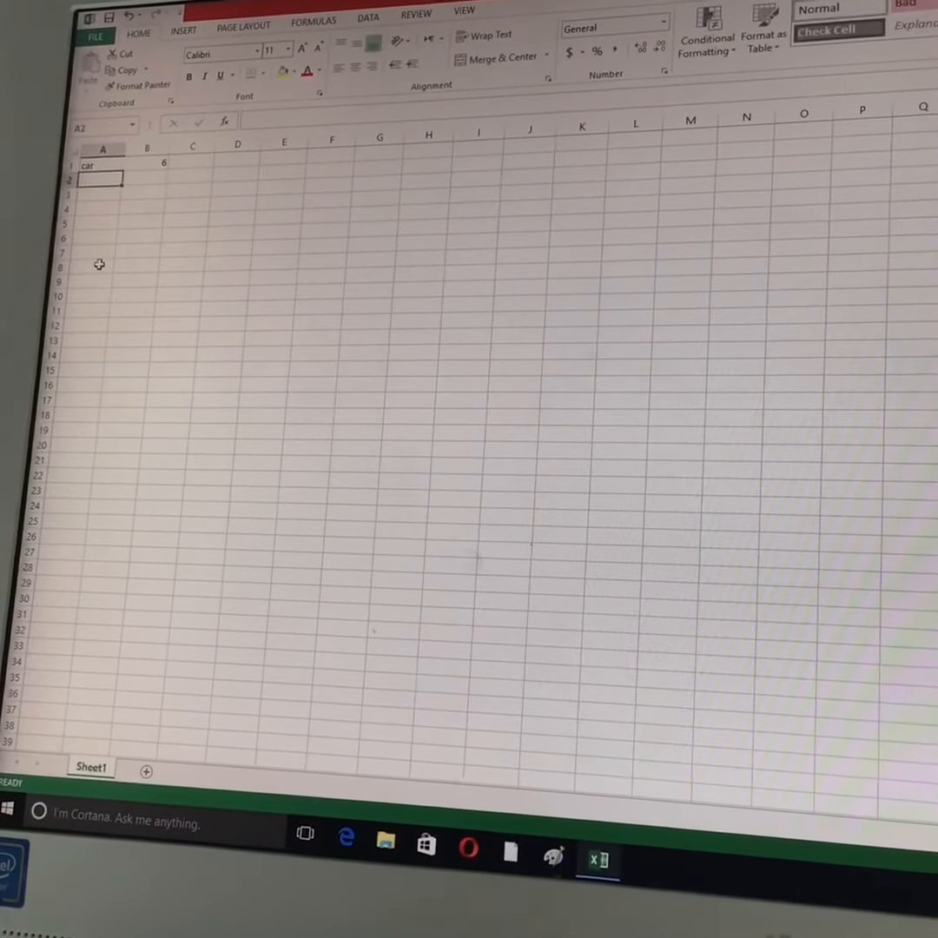
{"action": "type", "text": "doll"}
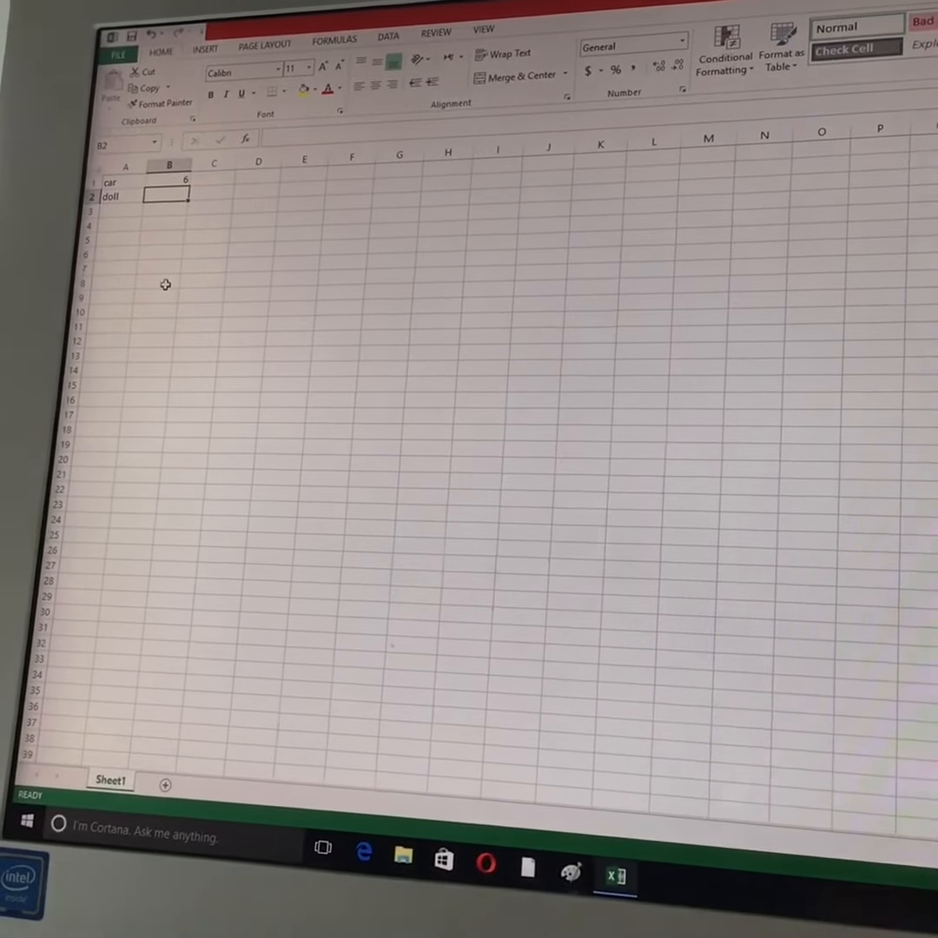
{"action": "type", "text": "5"}
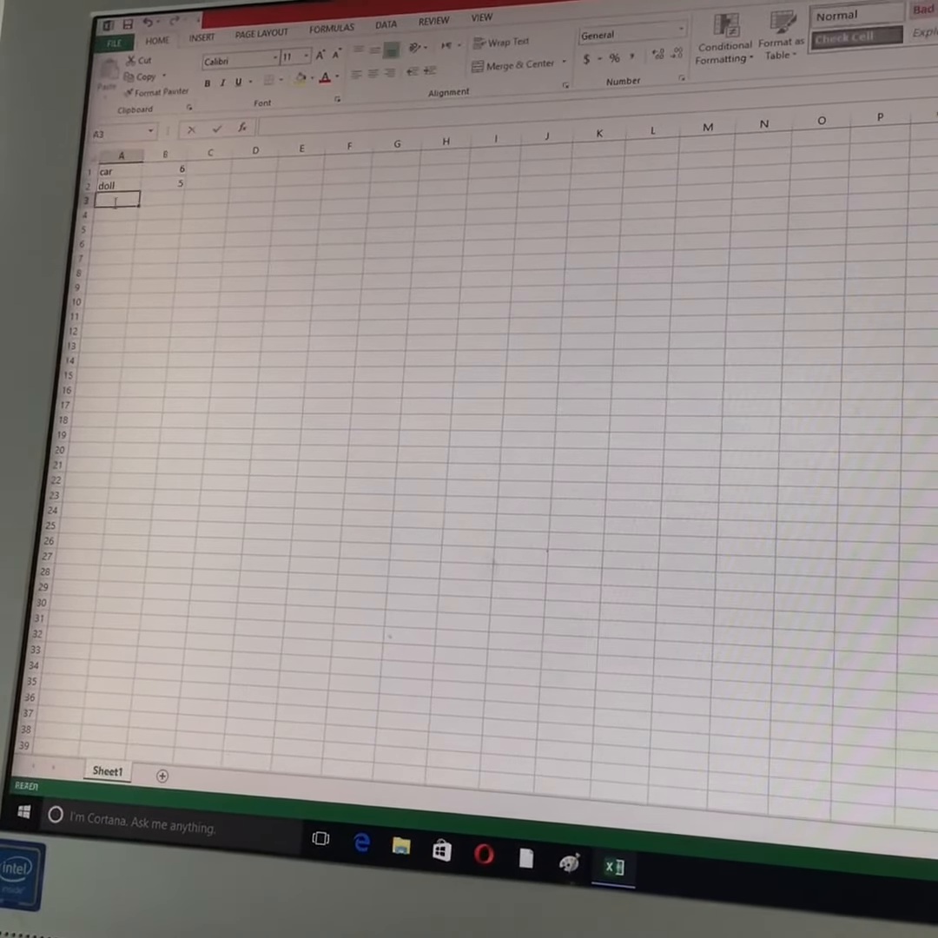
{"action": "type", "text": "teddy bea"}
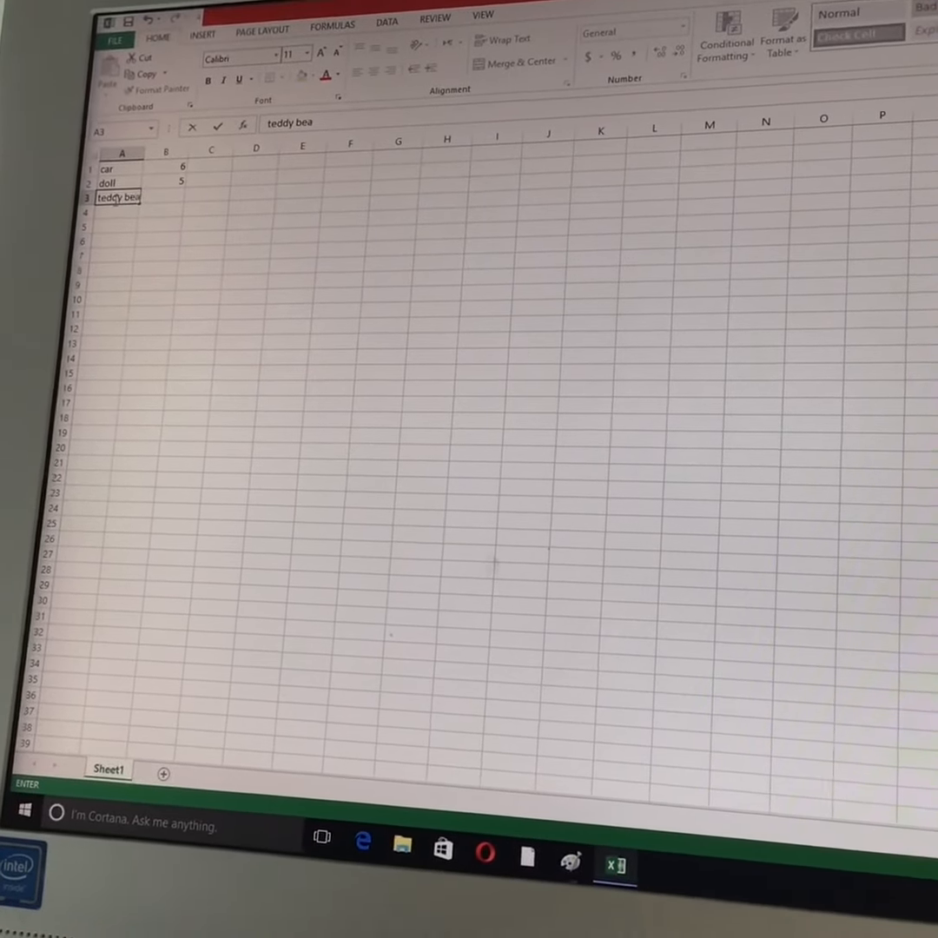
{"action": "type", "text": "r"}
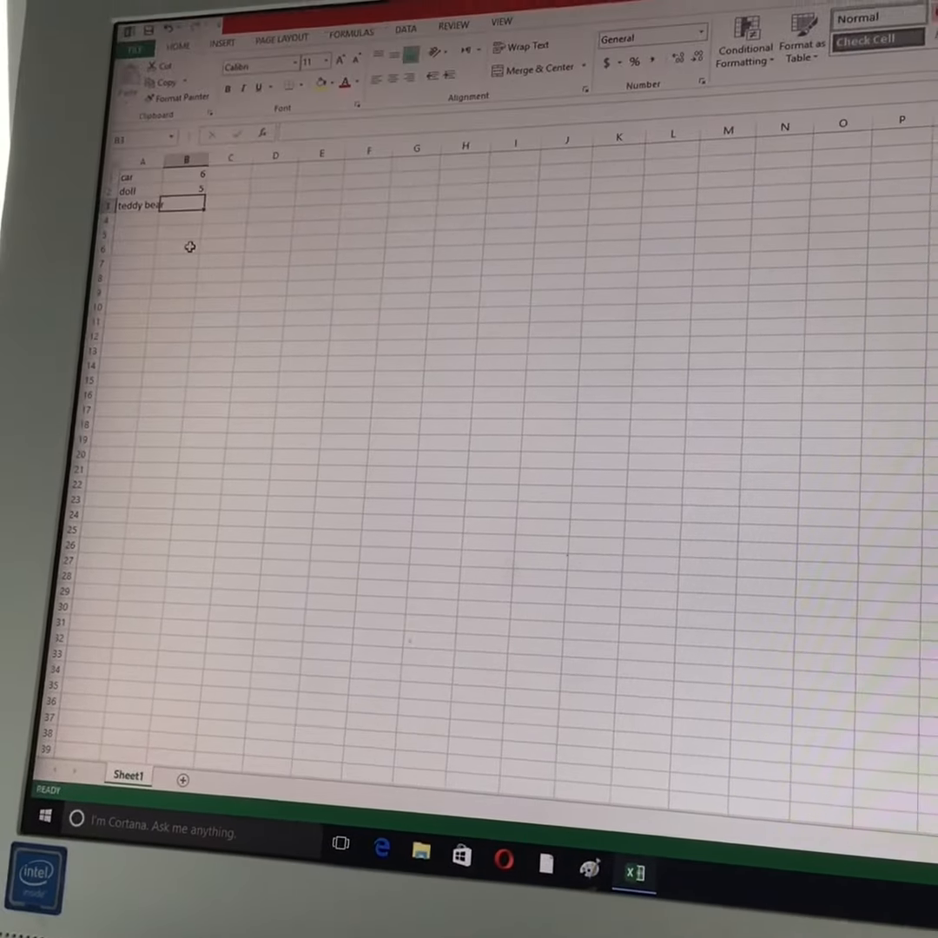
{"action": "type", "text": "2"}
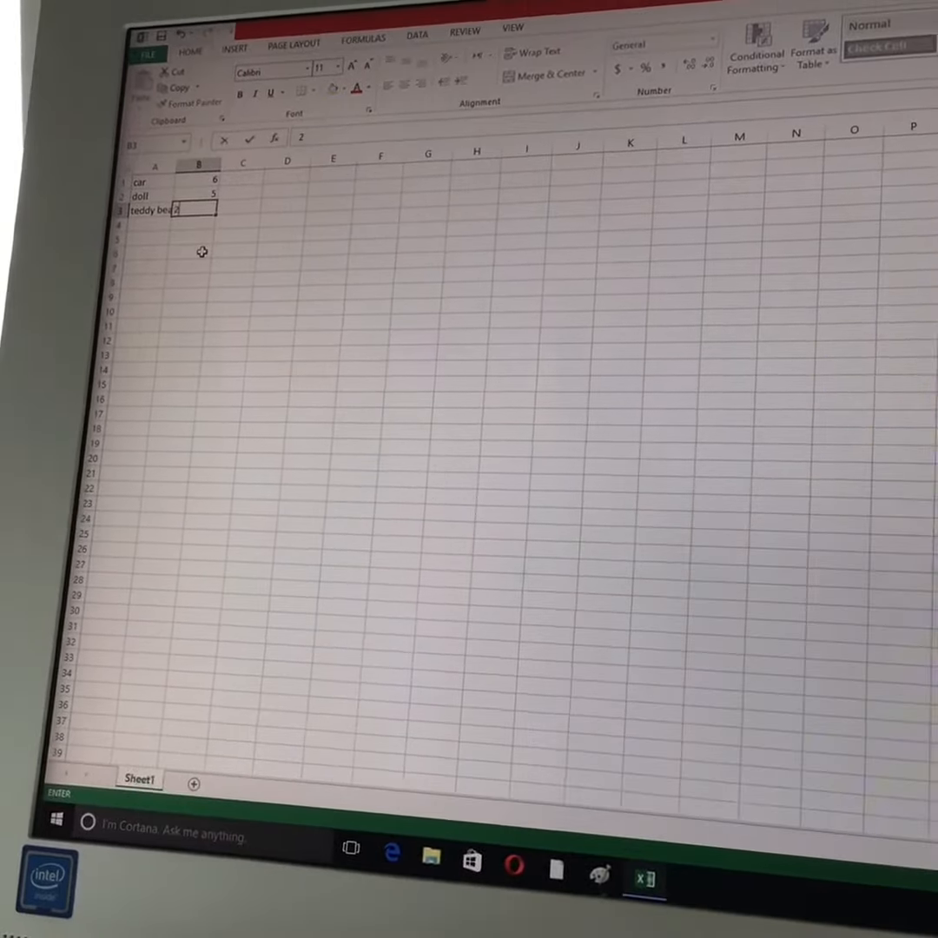
{"action": "key", "text": "enter"}
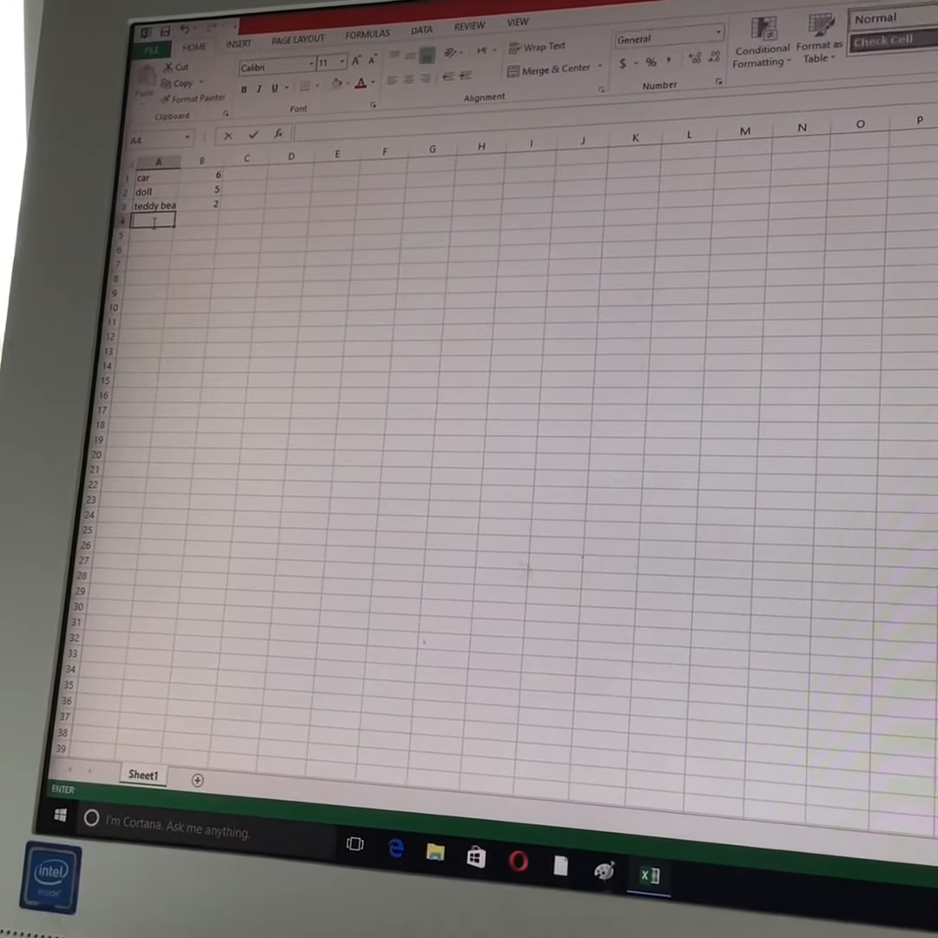
{"action": "type", "text": "tea set"}
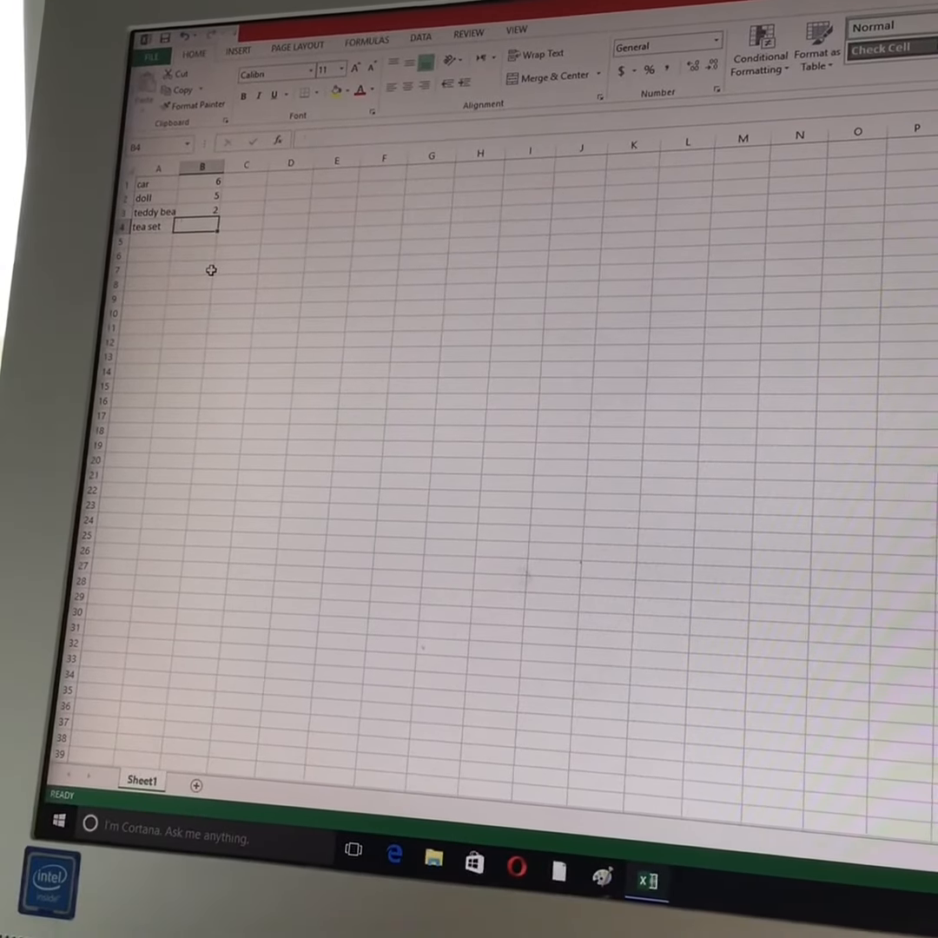
{"action": "type", "text": "3"}
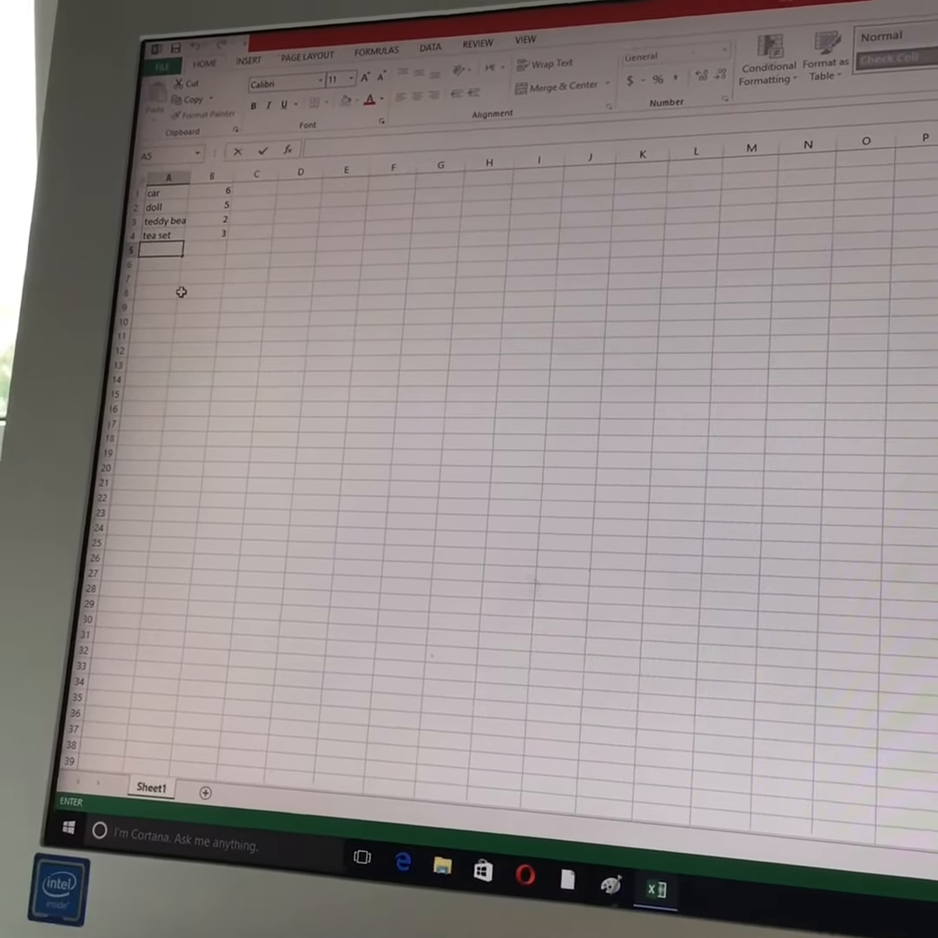
{"action": "type", "text": "total"}
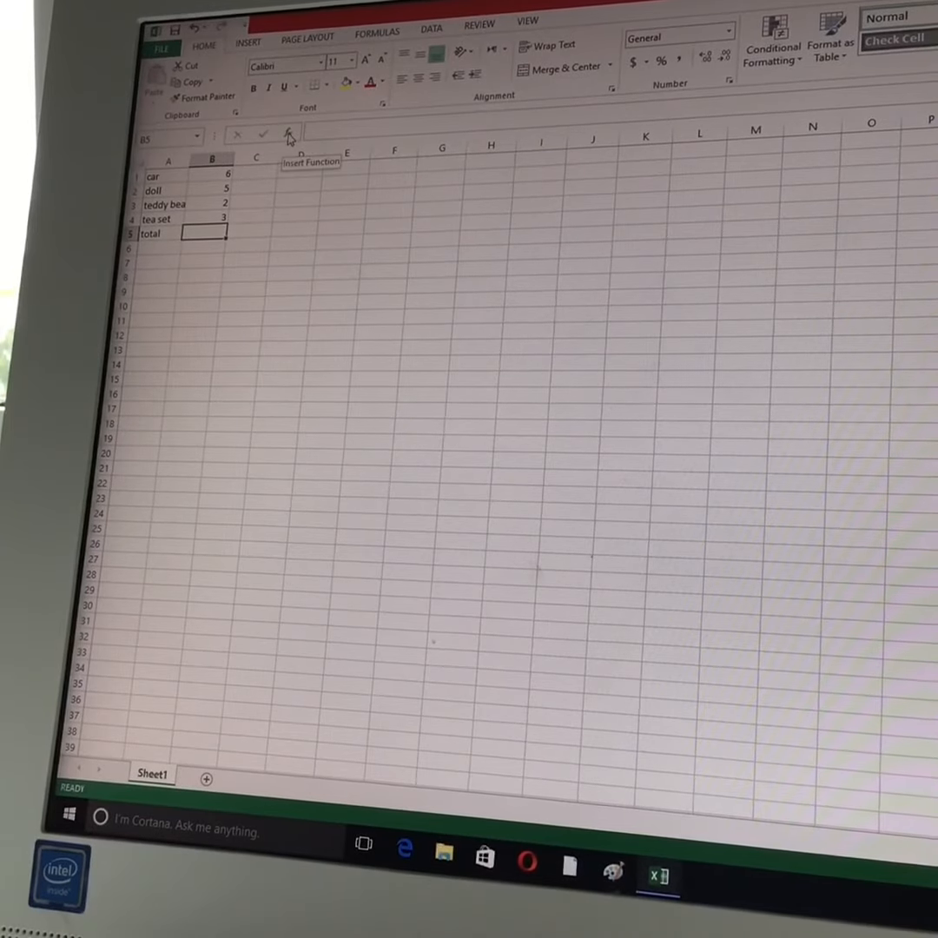
Insert a SUM over B1:B4 into B5 through Insert Function, showing 16
{"action": "left_click", "coordinate": [289, 135]}
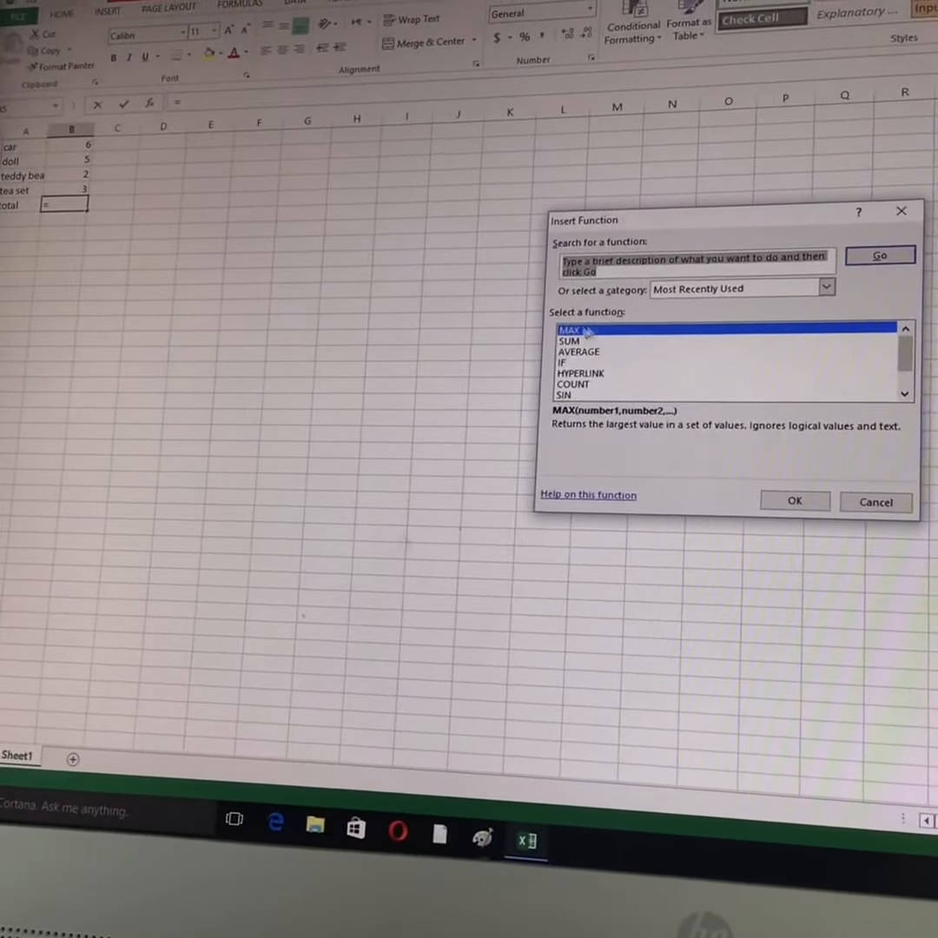
{"action": "left_click", "coordinate": [570, 337]}
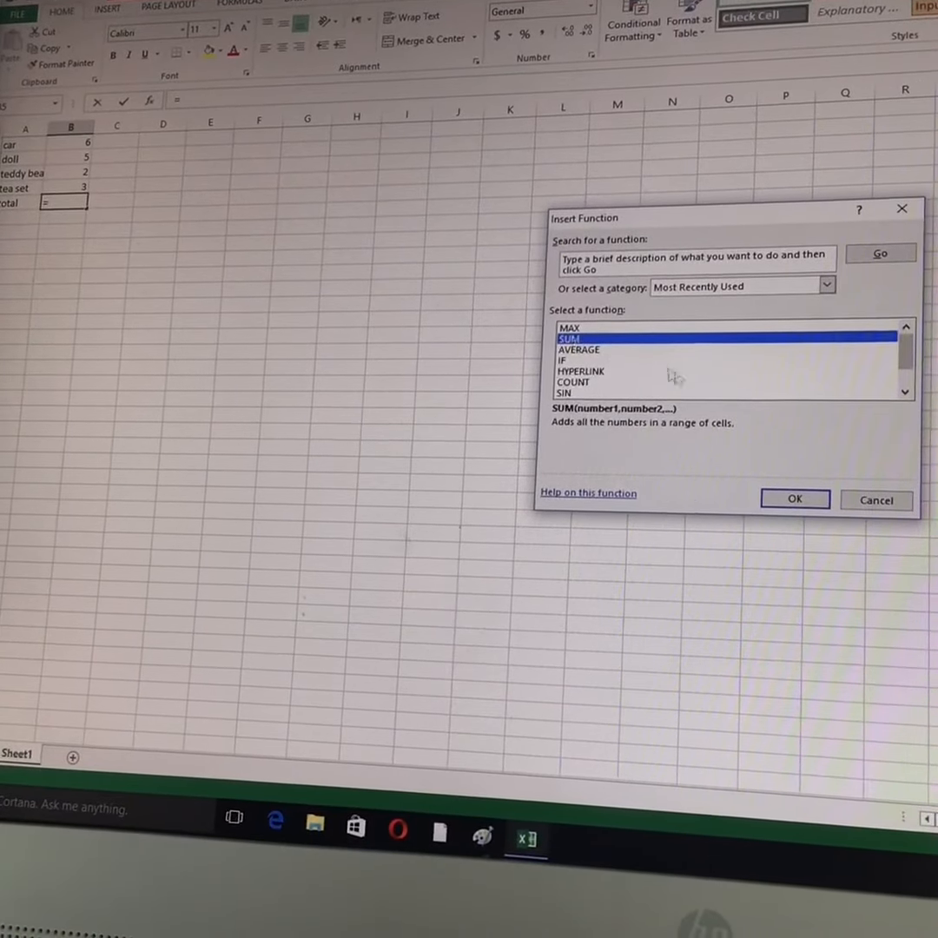
{"action": "left_click", "coordinate": [792, 498]}
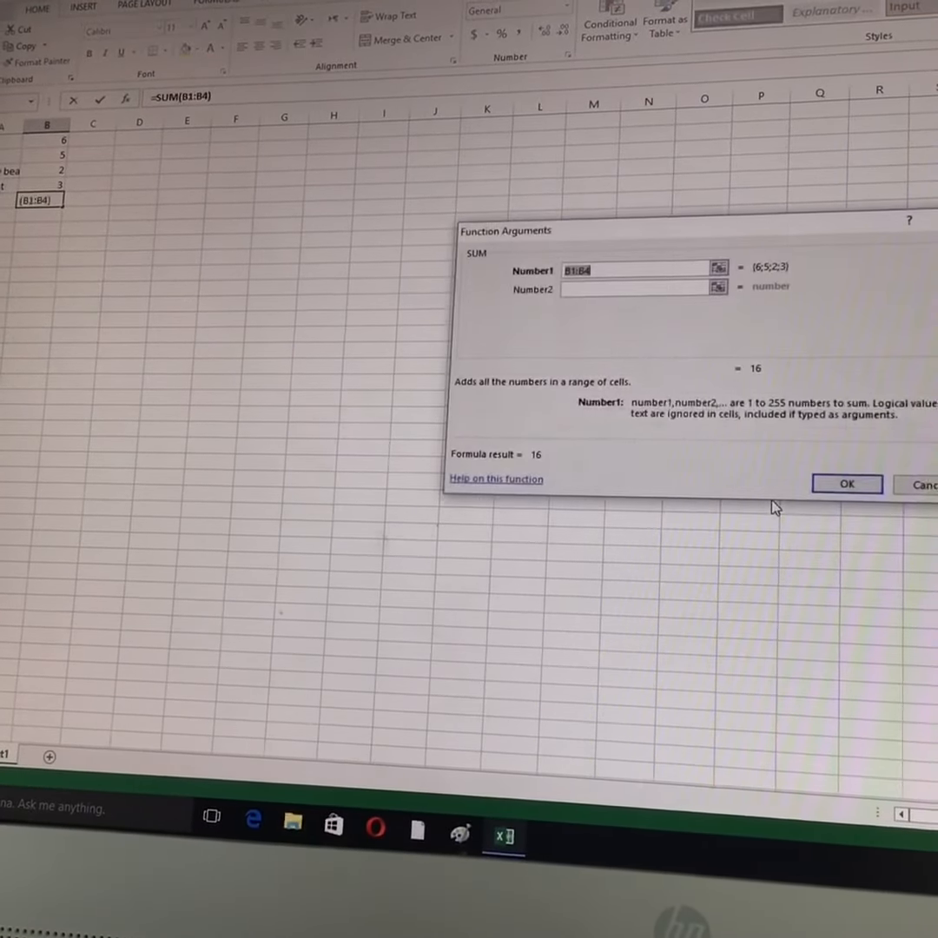
{"action": "left_click", "coordinate": [845, 483]}
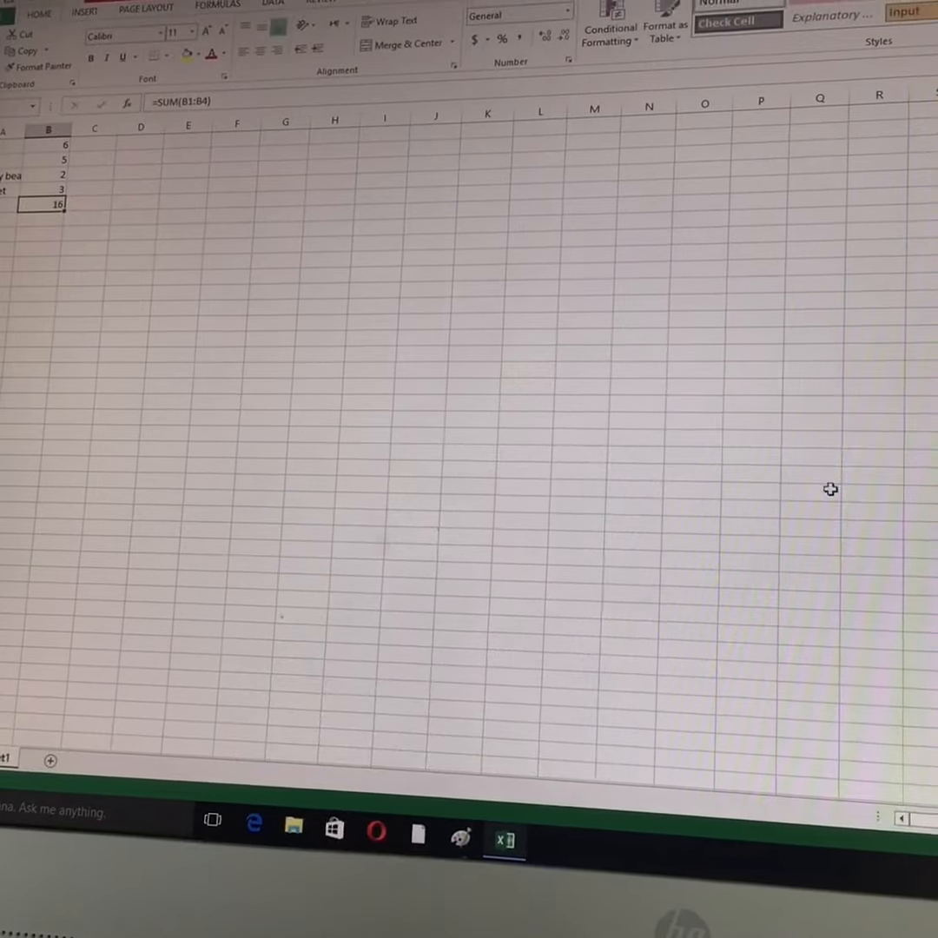